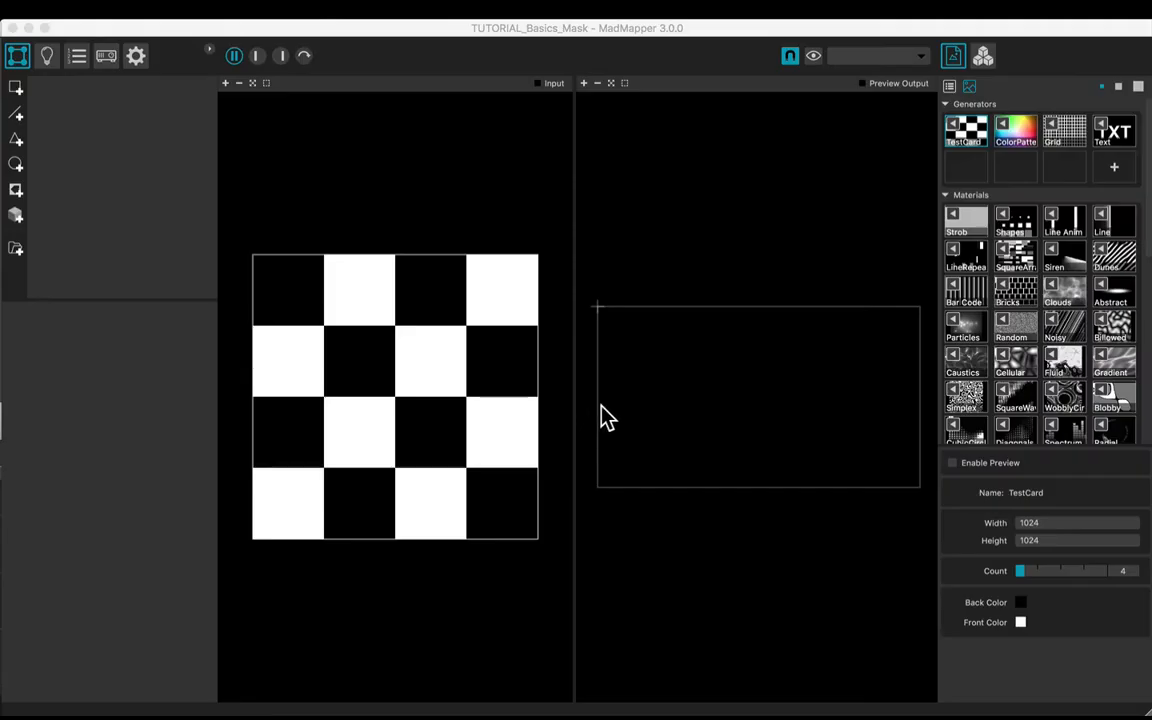
Step: Add a Quad surface displaying the ColorPatterns colour wheel in the Preview Output
left_click(1016, 130)
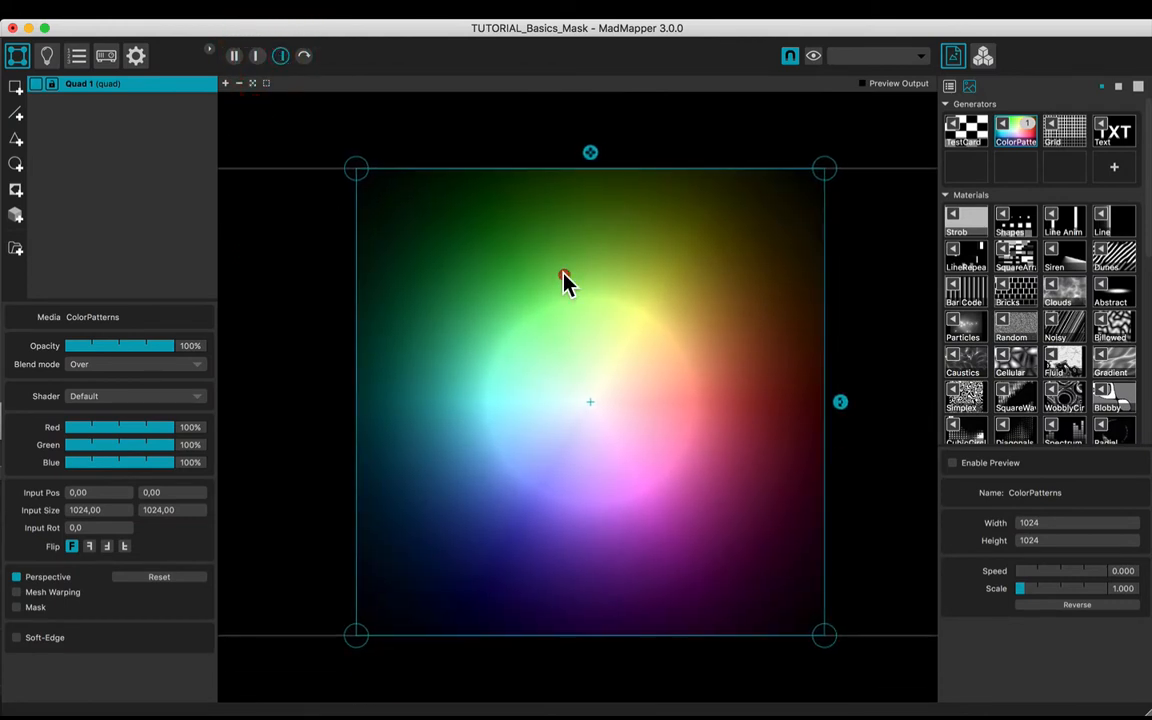
Step: Add Mask 1 above Quad 1, blacking out a tilted square in the colour wheel
left_click(16, 190)
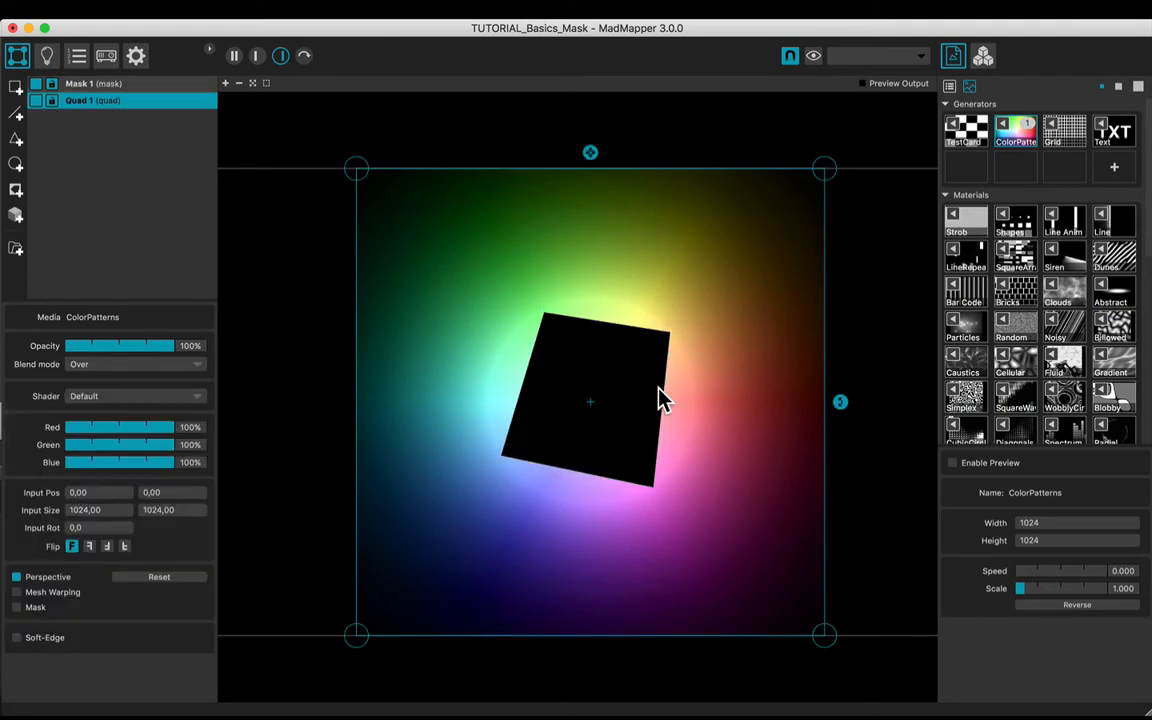
mouse_move(652, 420)
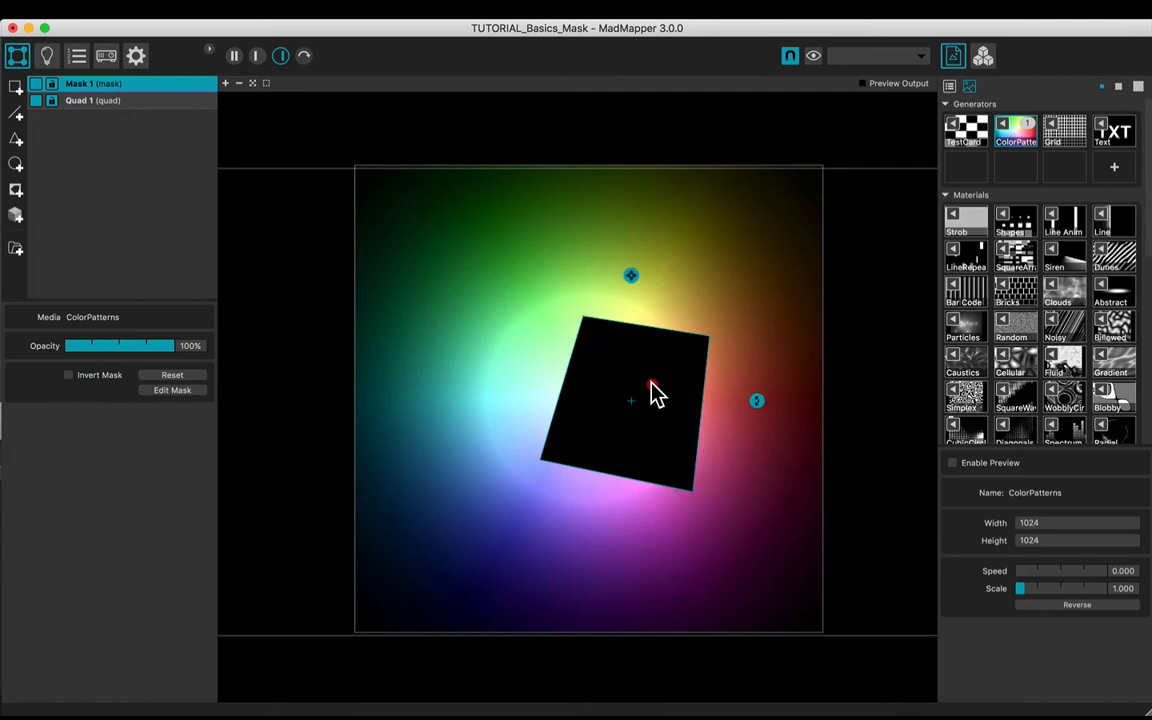
Step: Rotate the mask into an upright diamond and lower its opacity to 50%
left_click_drag(650, 390, 590, 388)
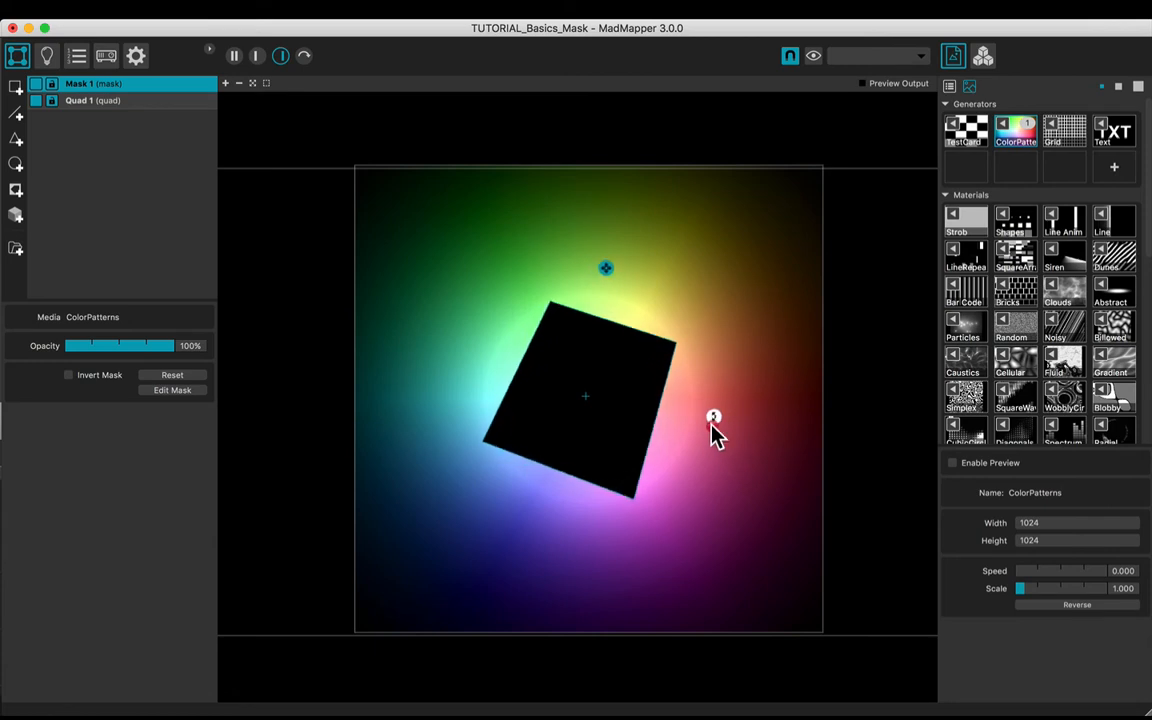
left_click_drag(712, 416, 678, 464)
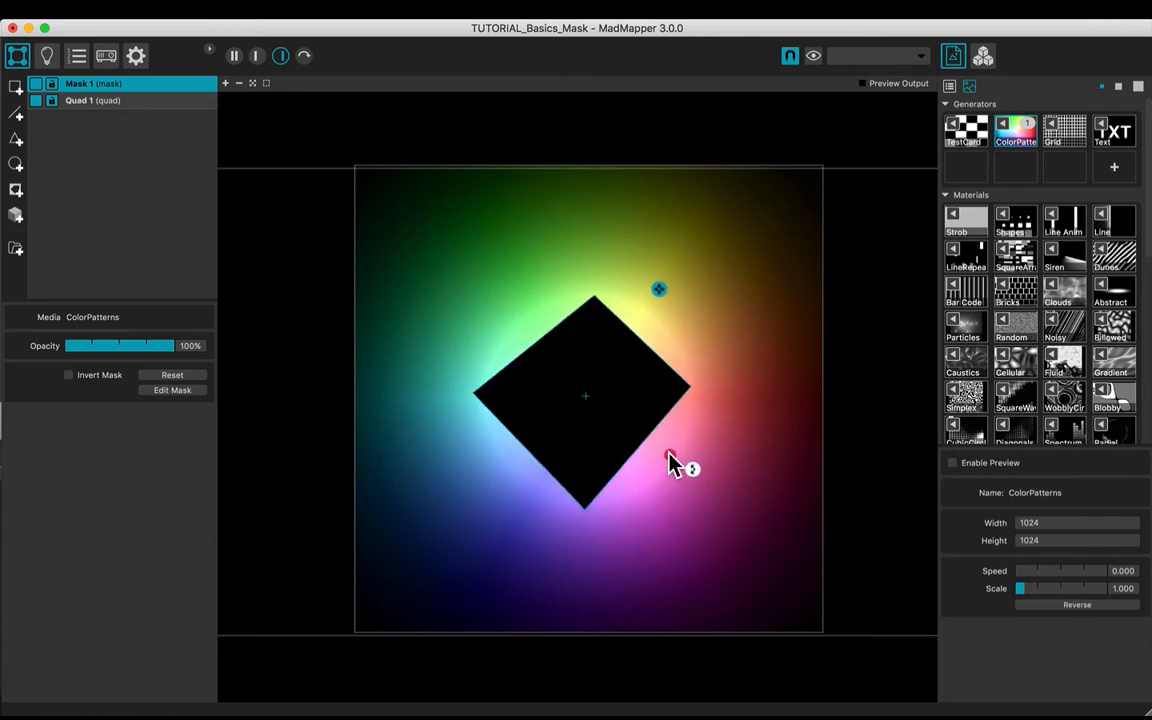
left_click_drag(170, 344, 156, 344)
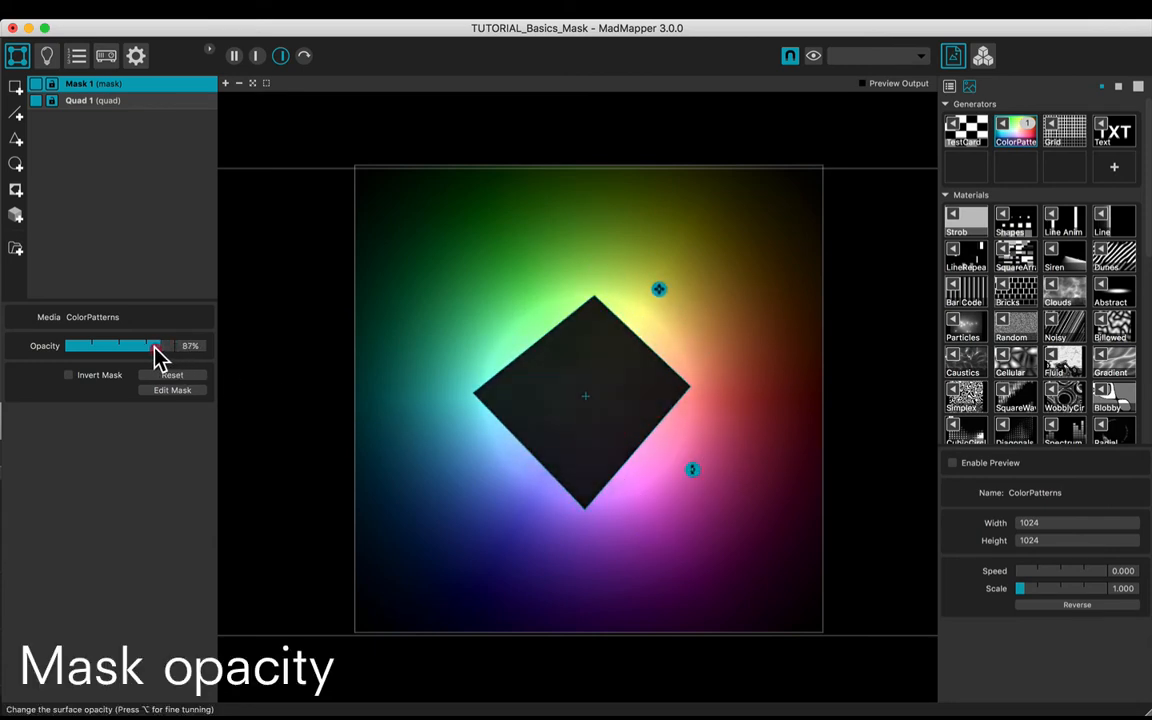
left_click_drag(158, 344, 120, 344)
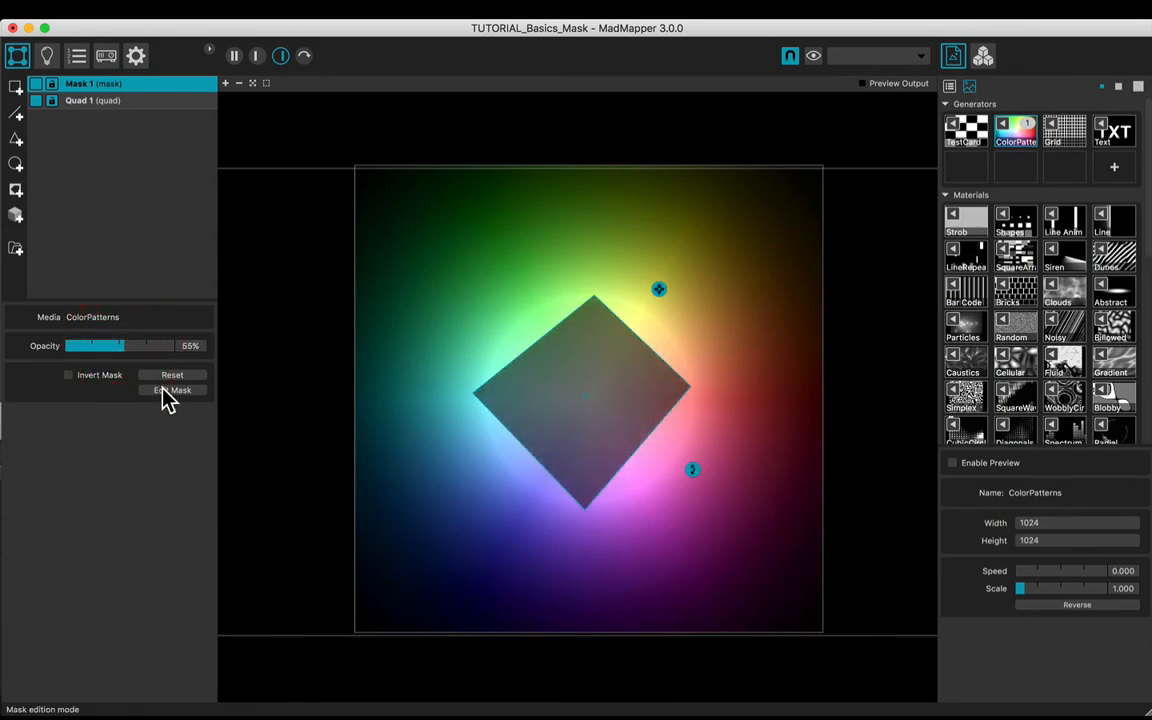
Step: Edit the mask outline into a many-sided polygon with a curved left edge
left_click(172, 390)
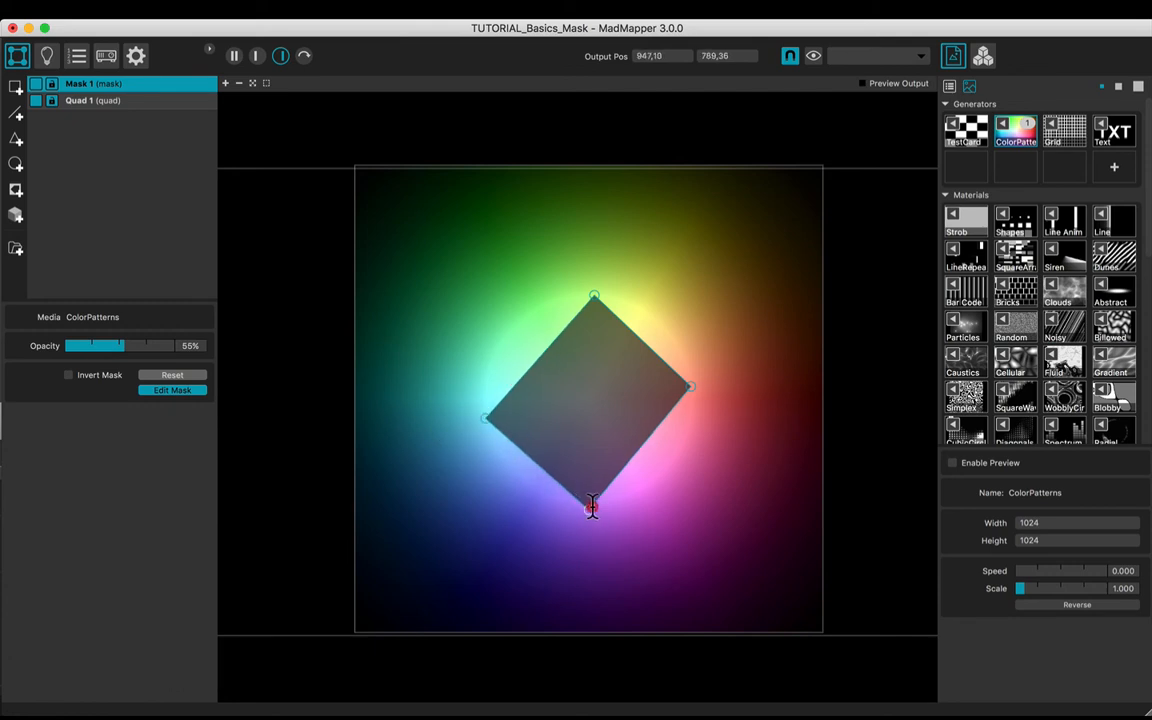
left_click_drag(592, 508, 616, 508)
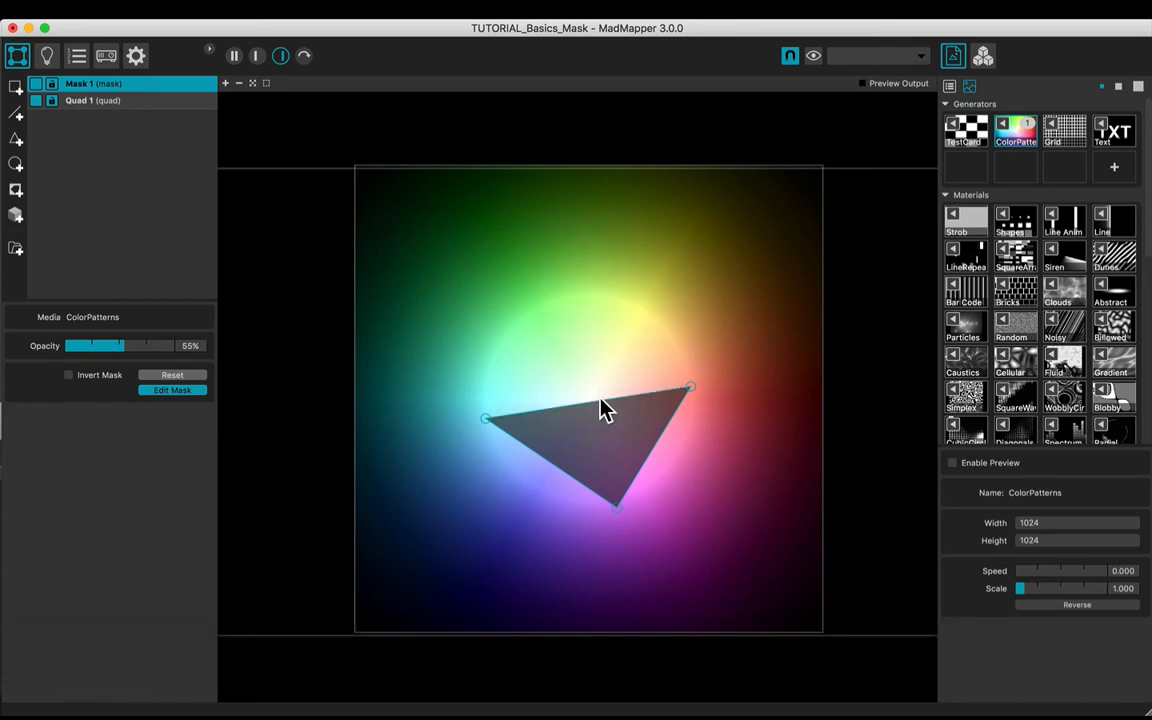
left_click_drag(604, 388, 604, 292)
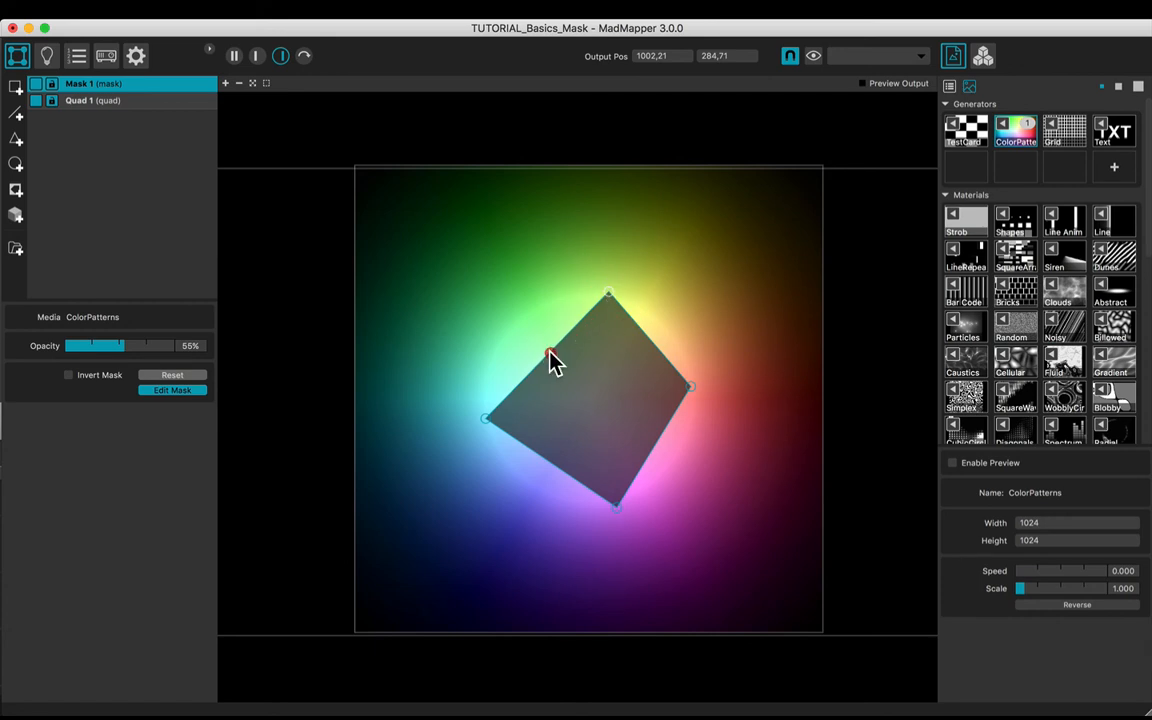
left_click_drag(550, 336, 512, 320)
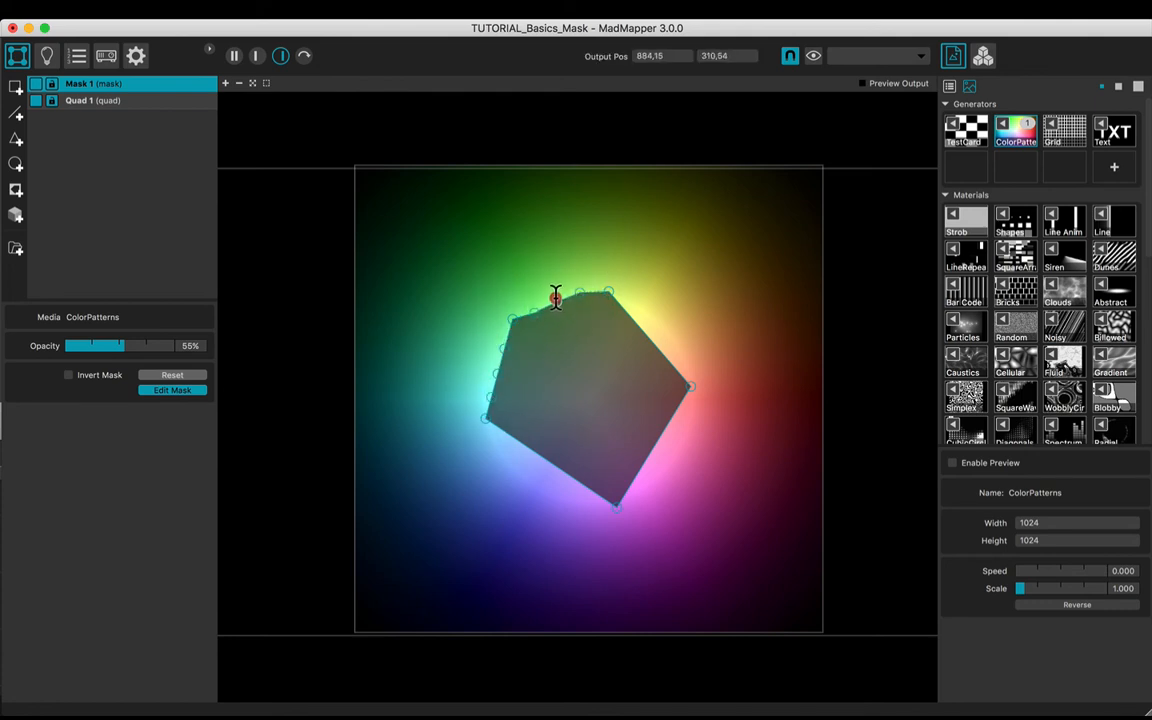
left_click_drag(556, 296, 502, 348)
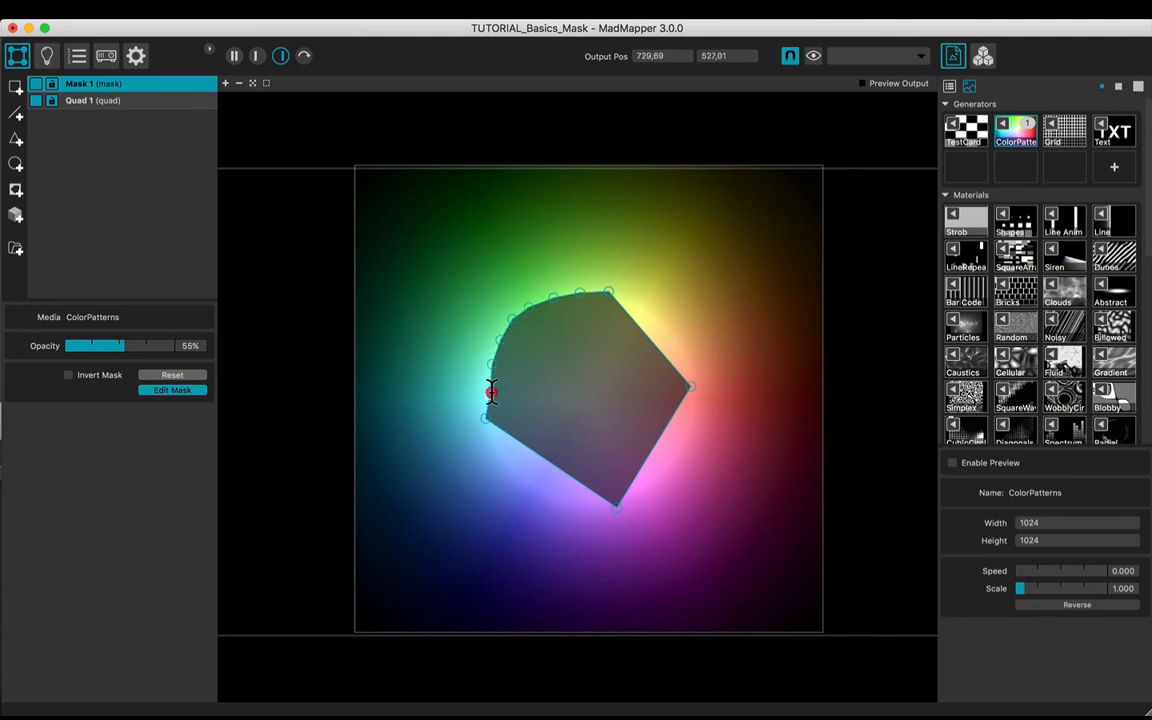
left_click_drag(490, 392, 504, 332)
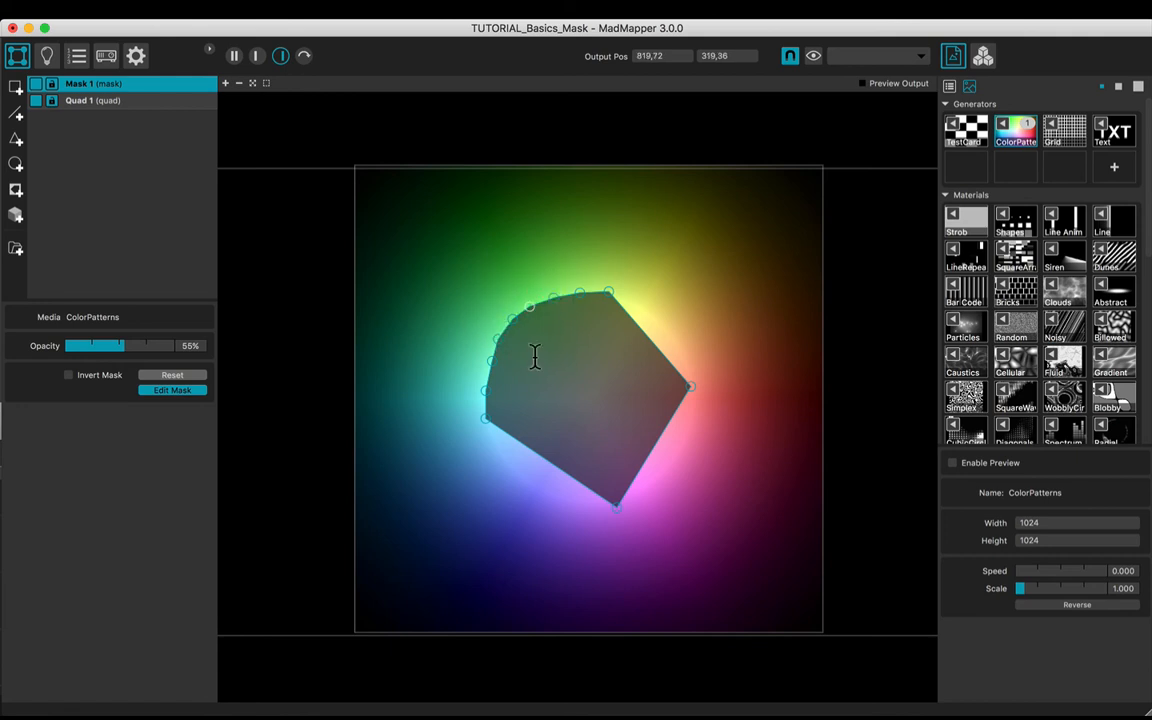
left_click(172, 390)
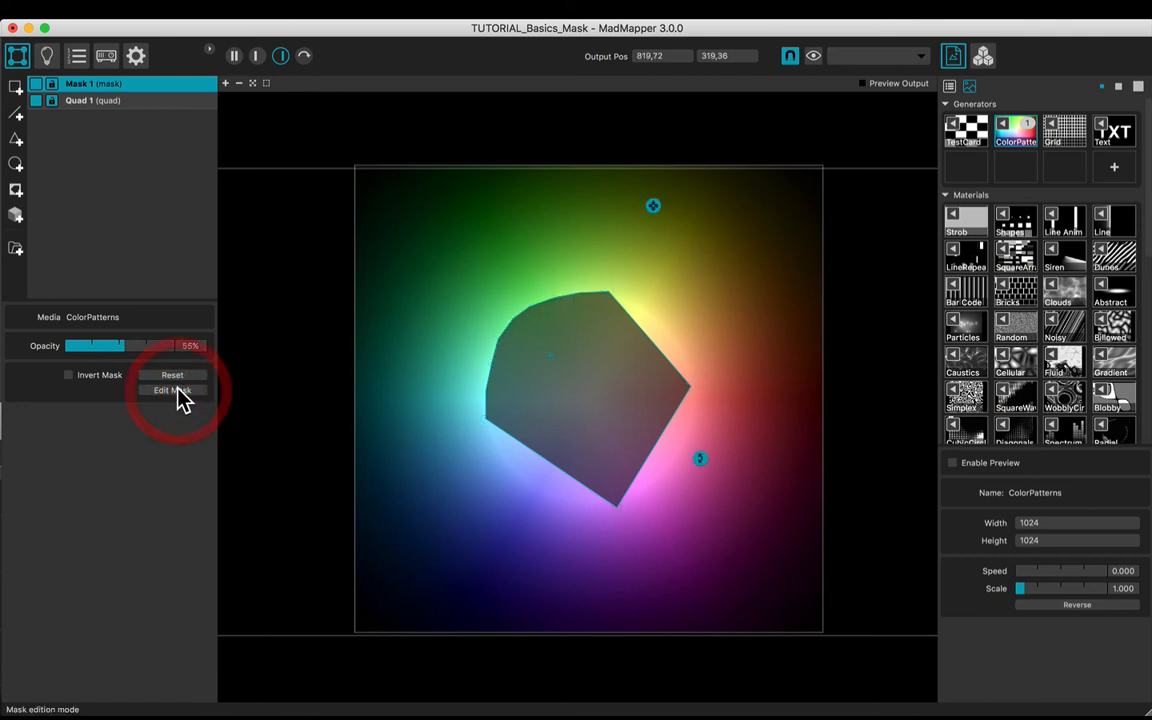
Step: Invert the mask so the colour pattern shows only inside it
left_click(68, 374)
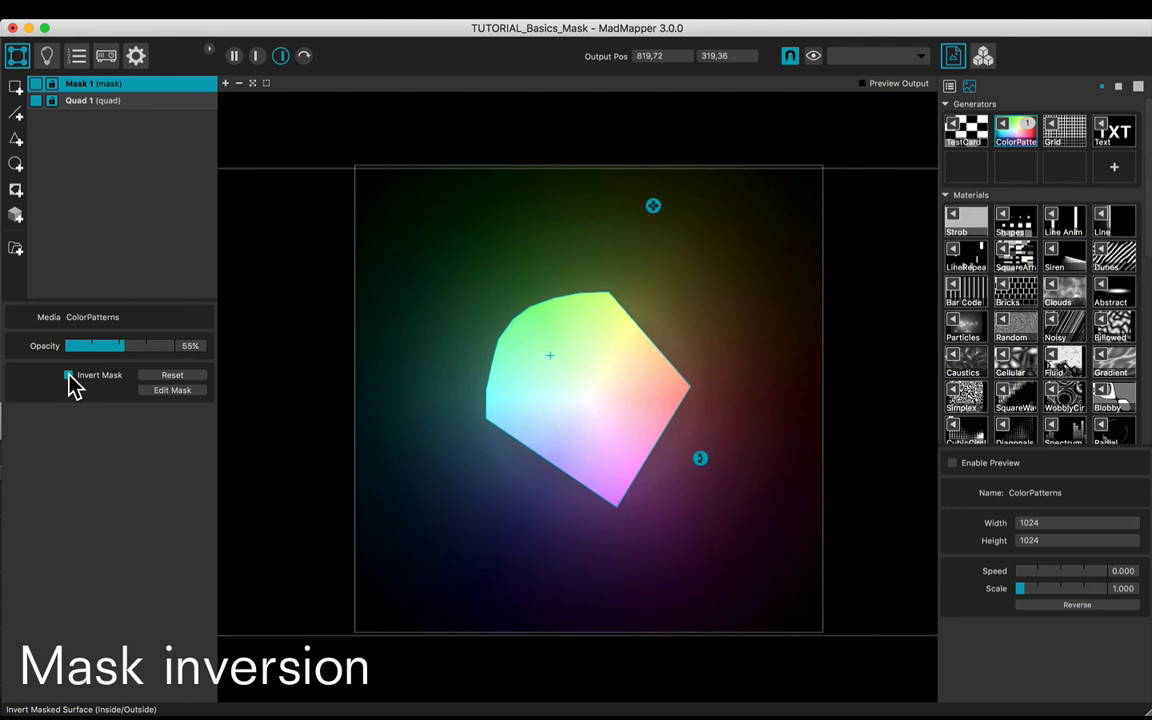